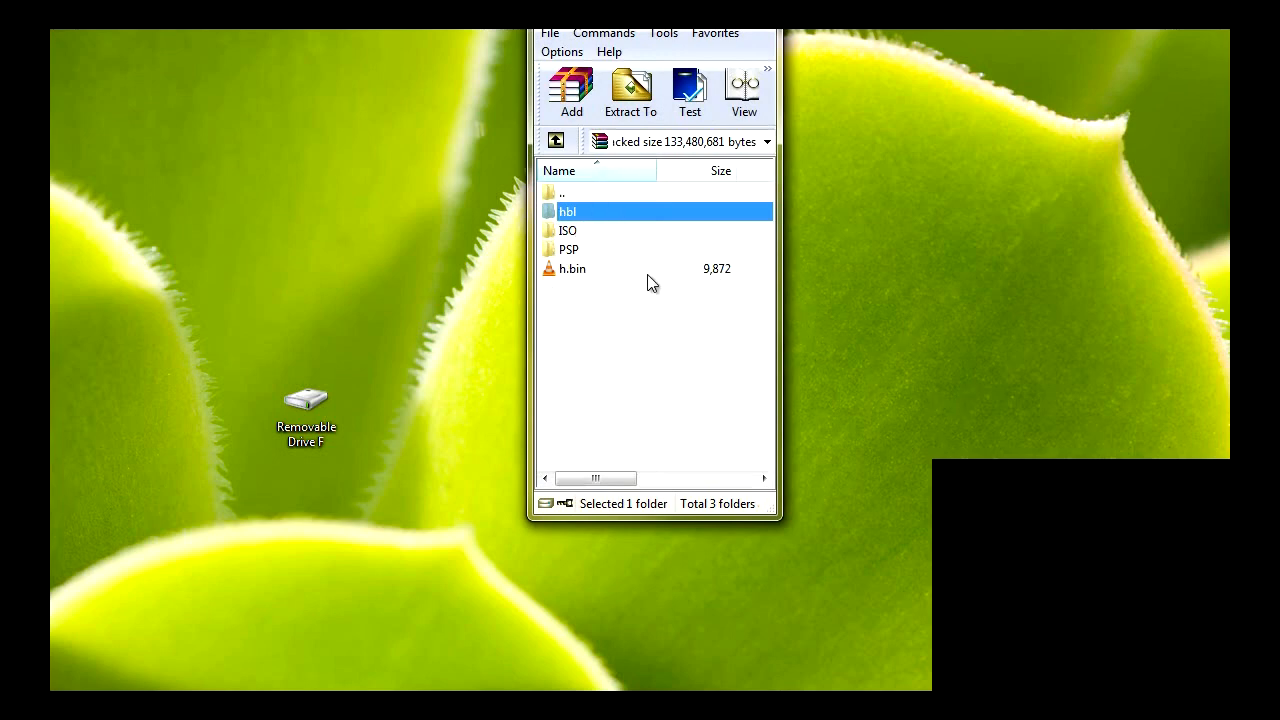
- Browse the archive's ISO, hbl and PSP folders, looking into PSP and the UCUS98734 folder
click(568, 230)
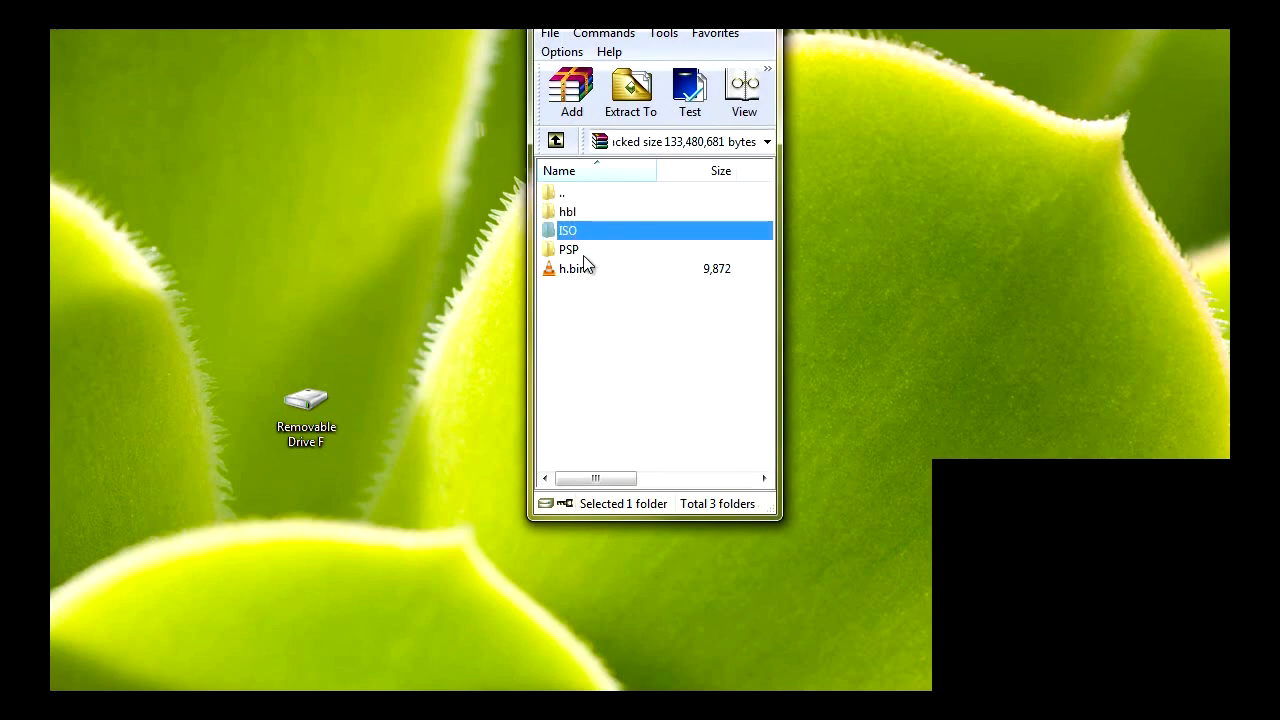
click(568, 212)
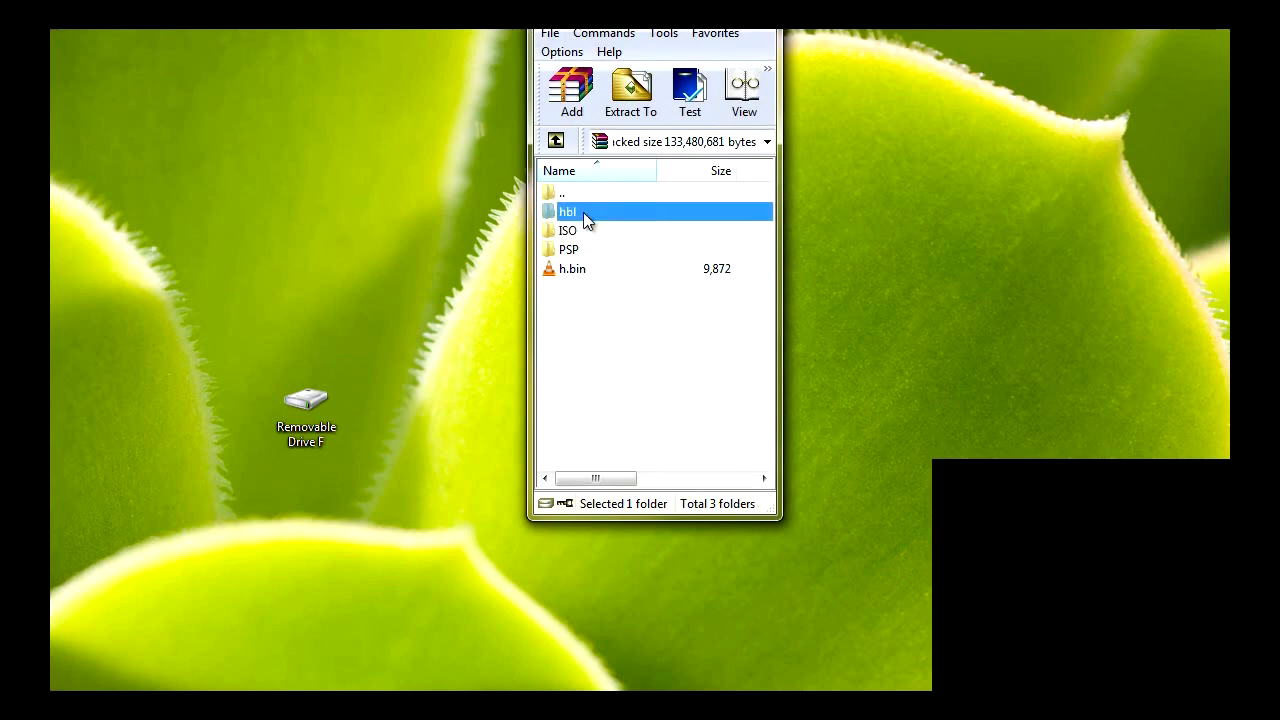
mouse_move(584, 252)
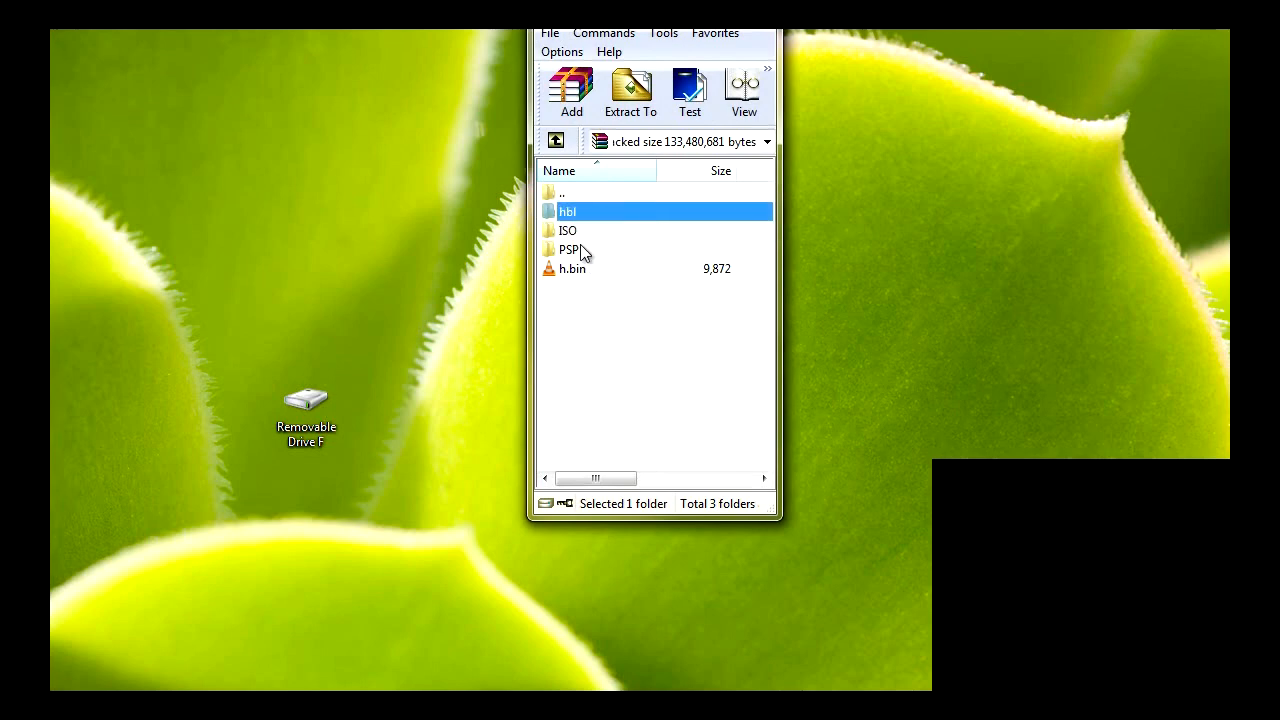
click(568, 230)
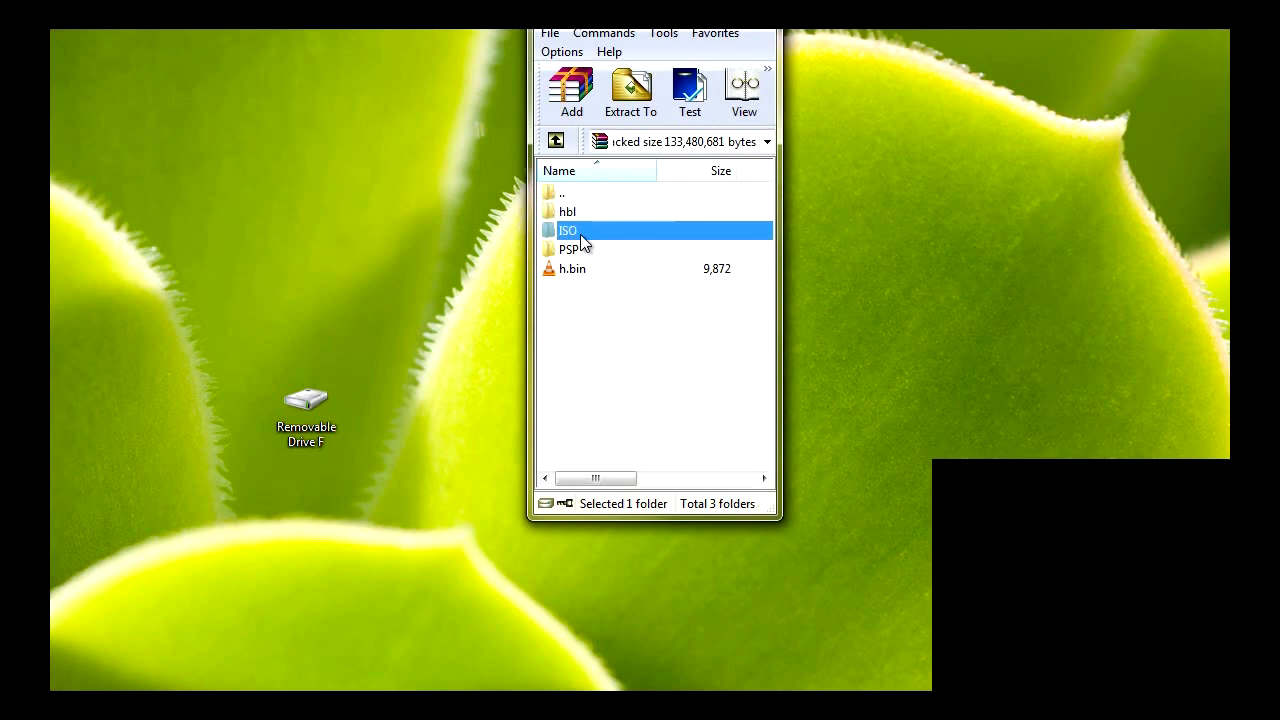
click(568, 248)
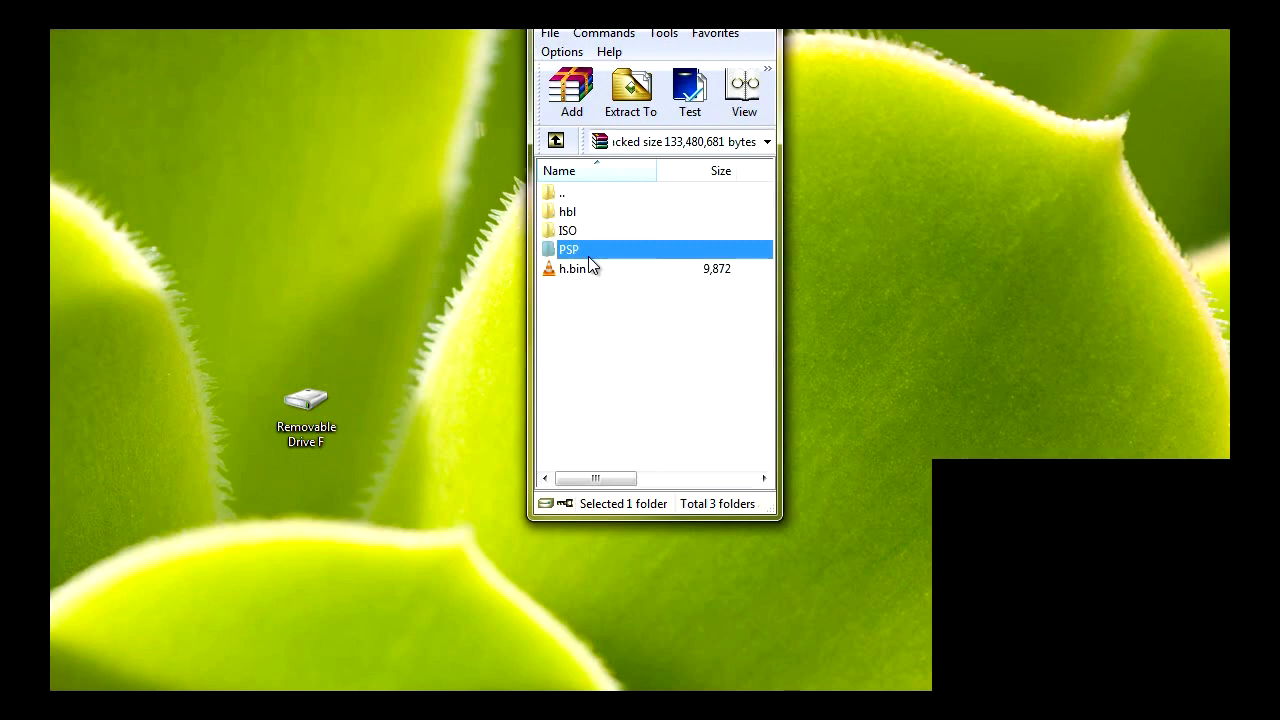
double_click(568, 248)
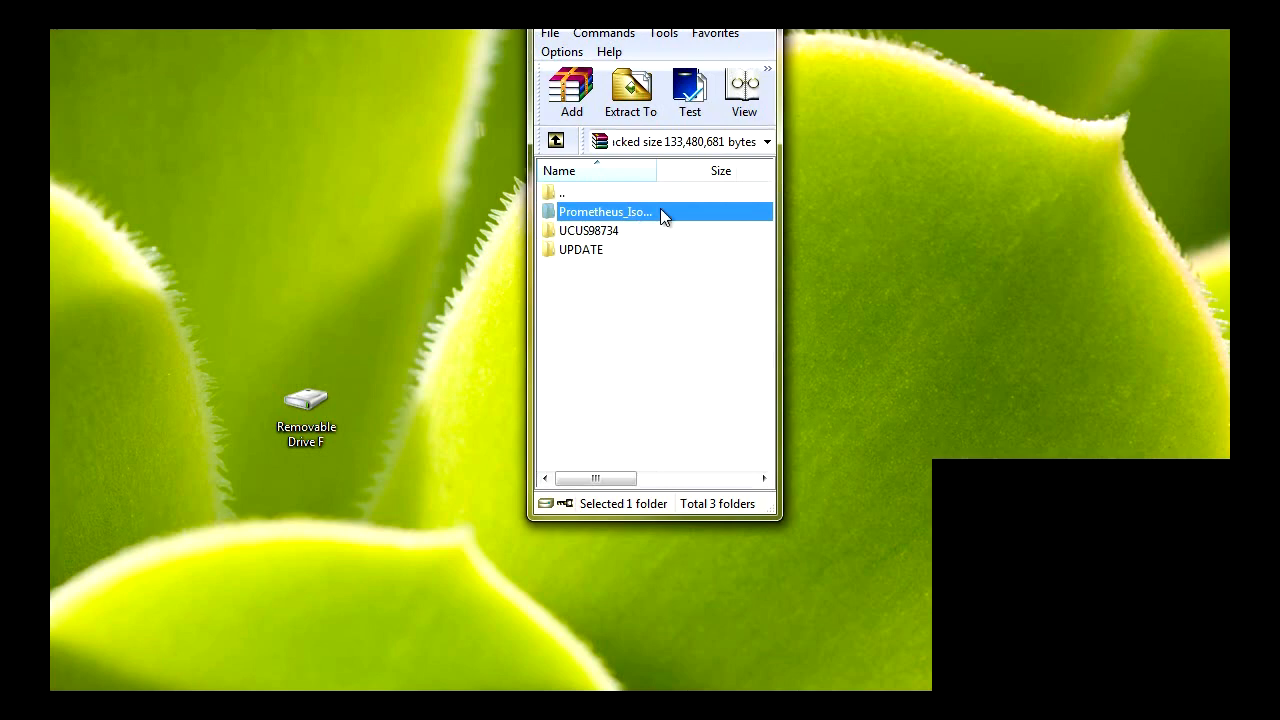
double_click(604, 212)
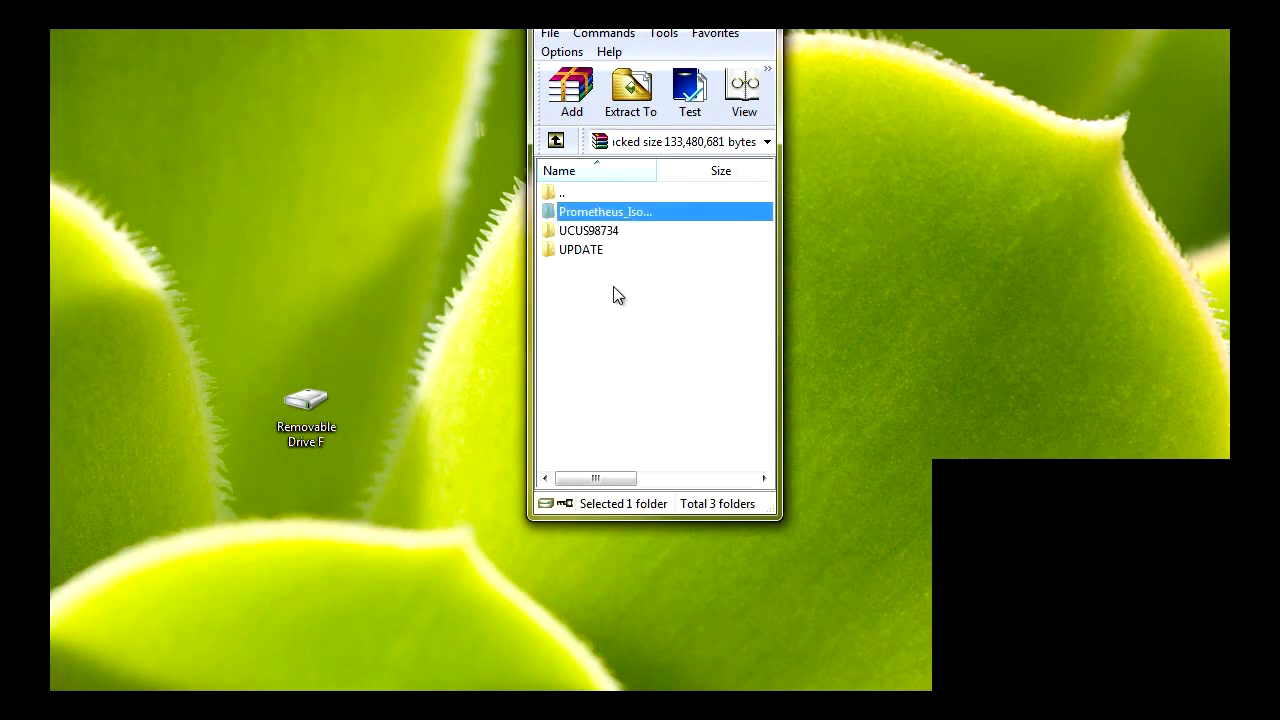
click(588, 230)
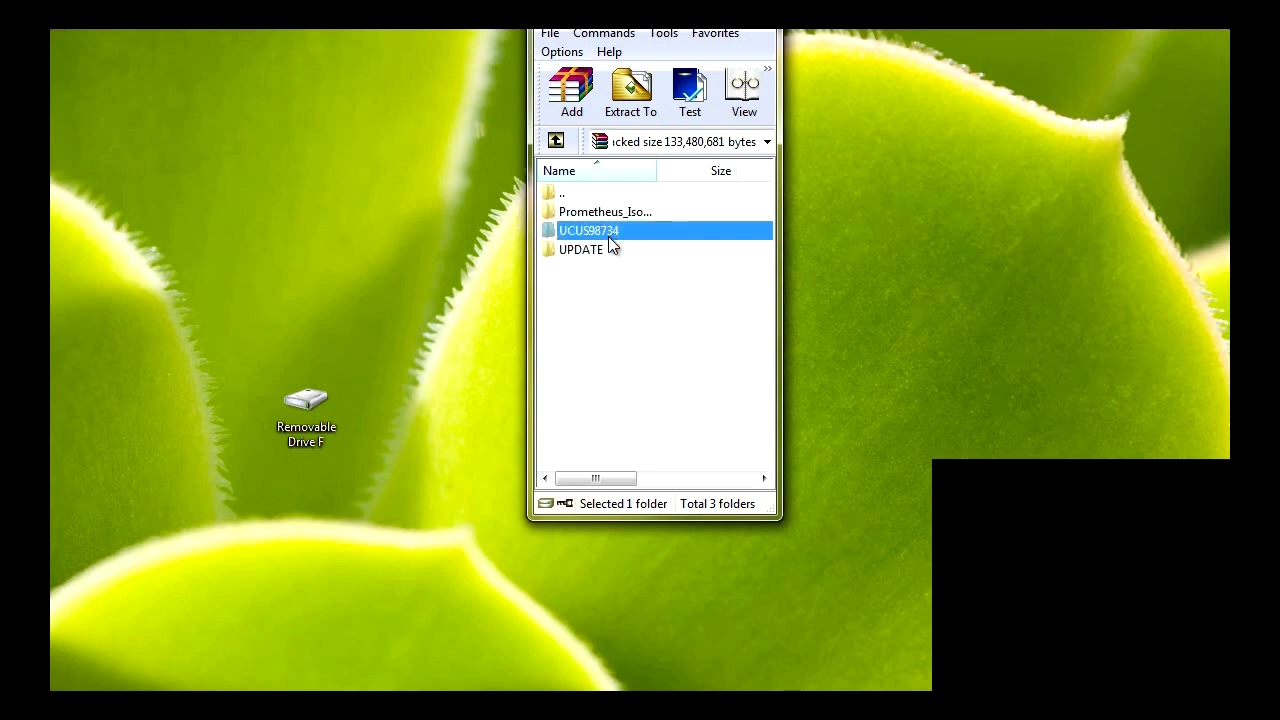
mouse_move(628, 276)
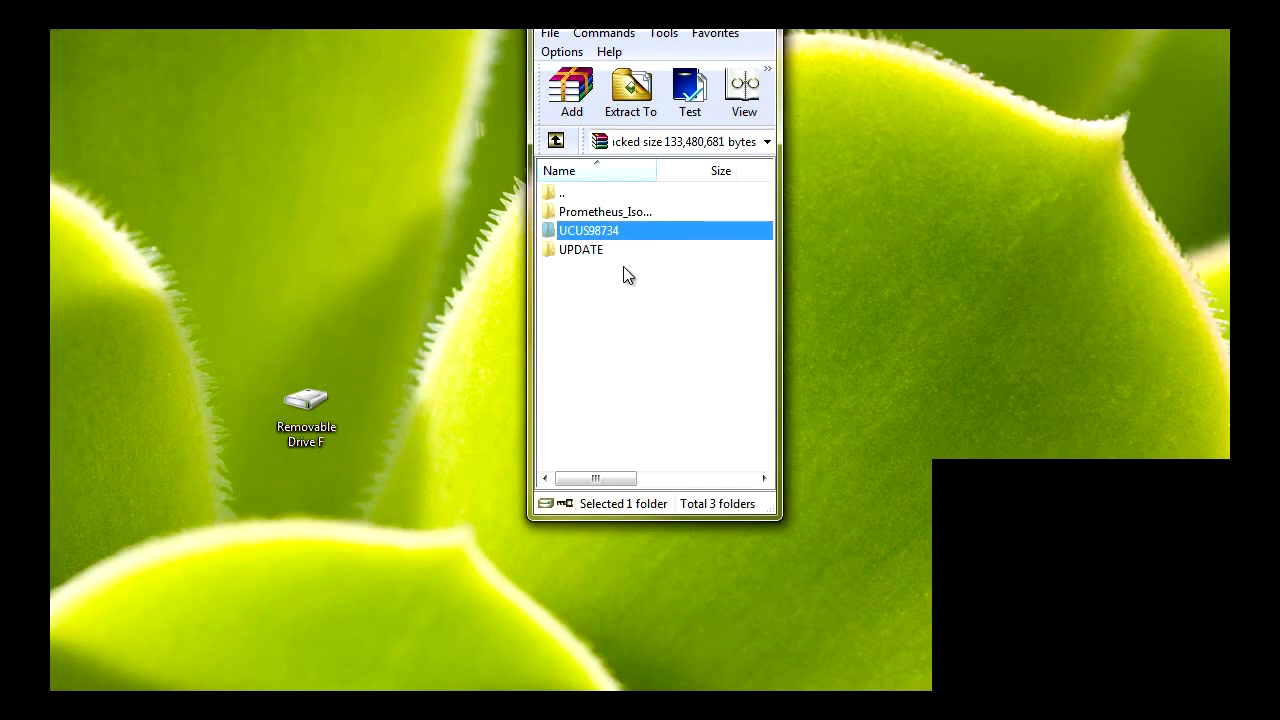
mouse_move(578, 164)
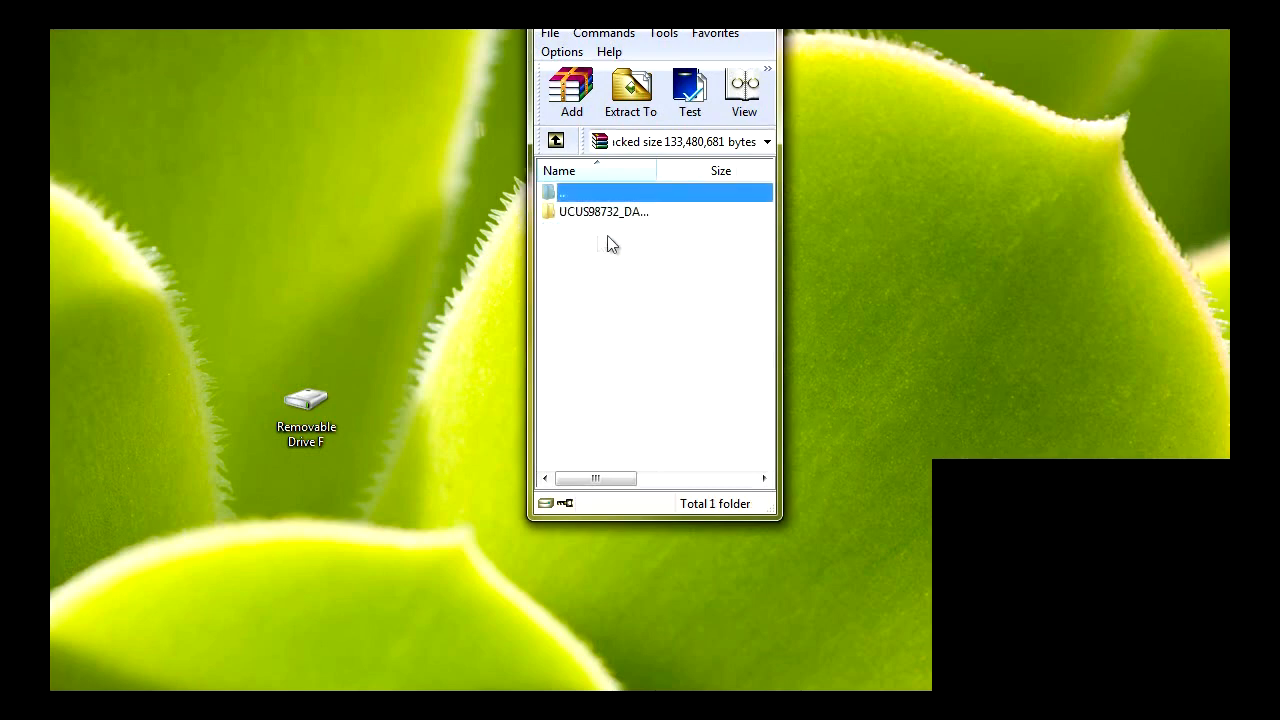
mouse_move(556, 140)
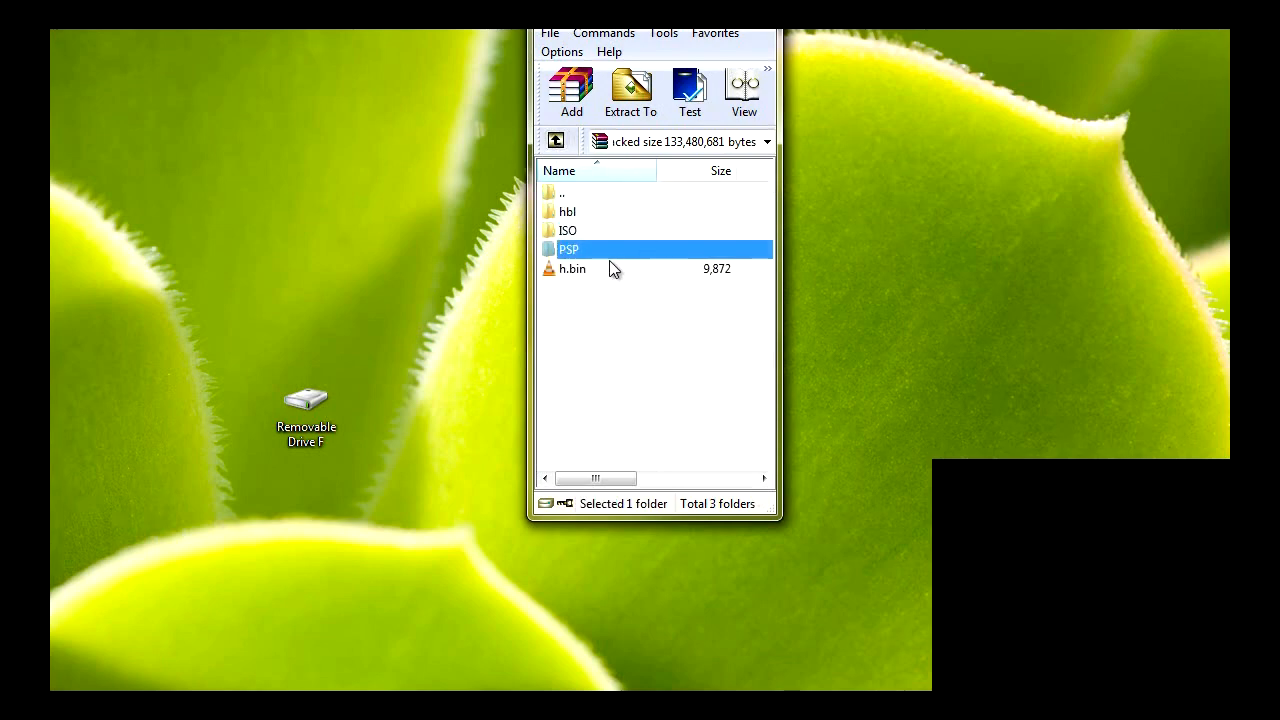
- Clear the list selection, shift the archive window right and select the Removable Drive F icon
drag(640, 290, 684, 324)
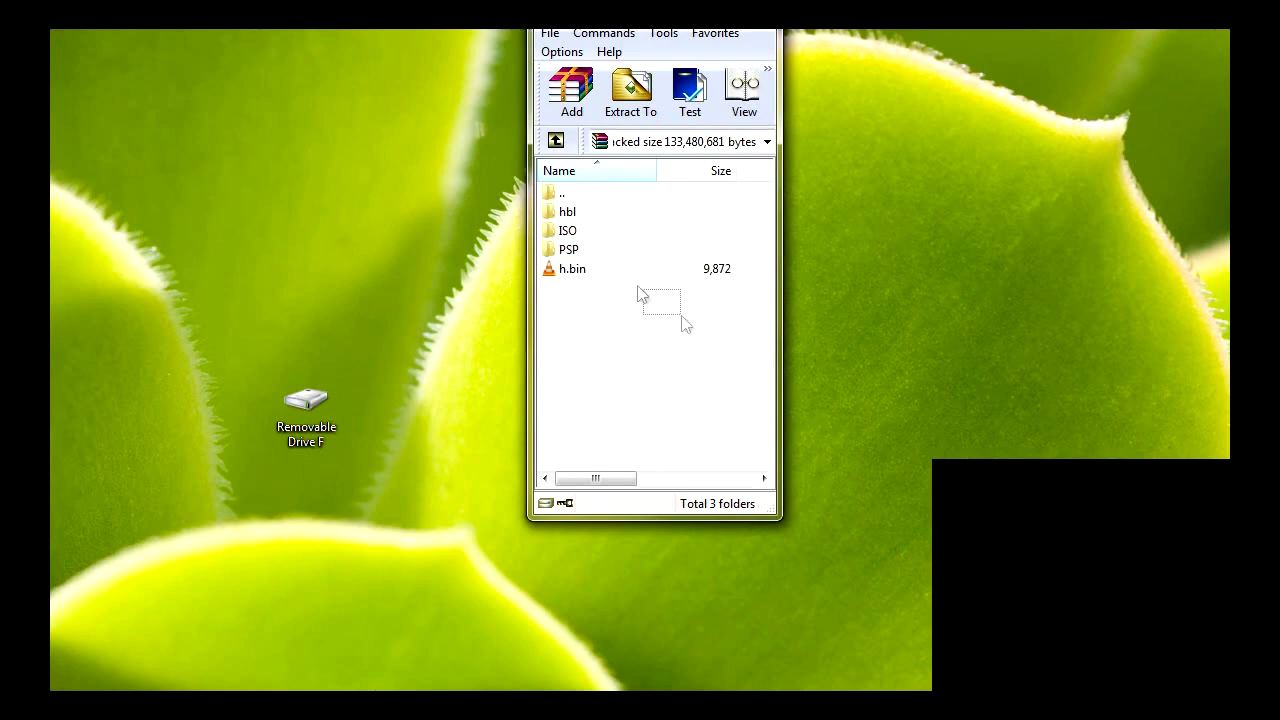
click(306, 404)
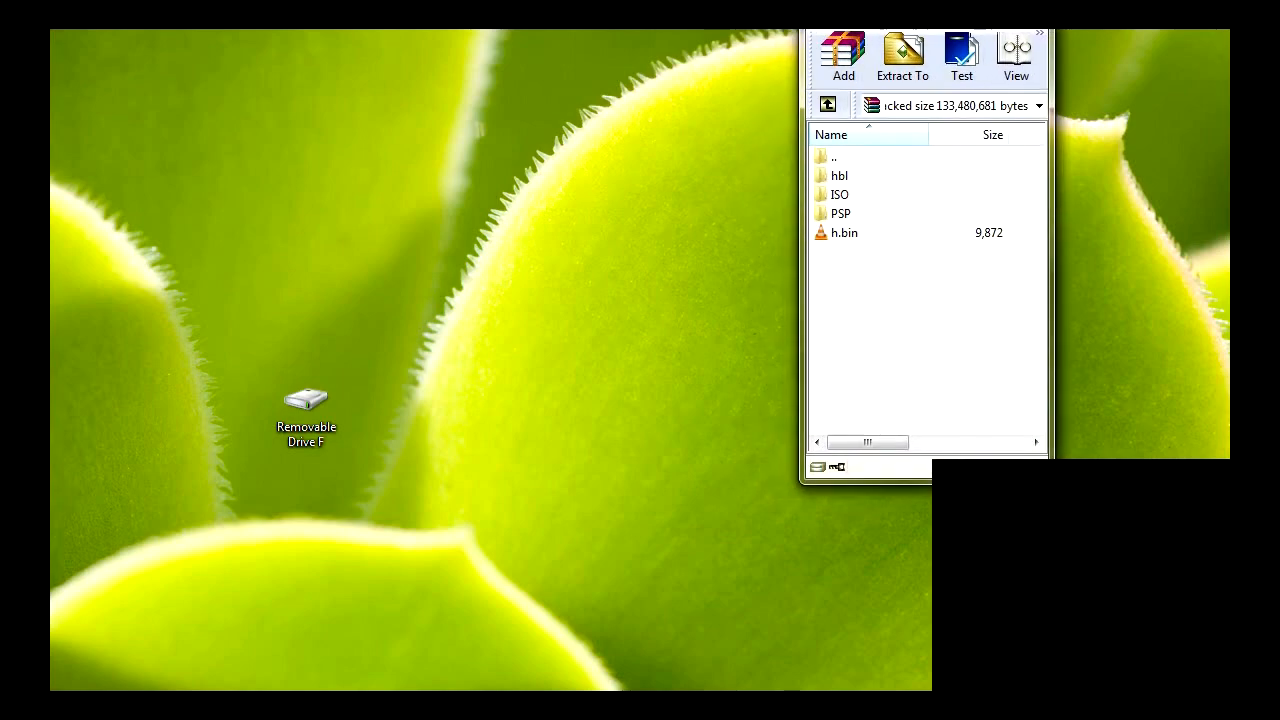
click(306, 410)
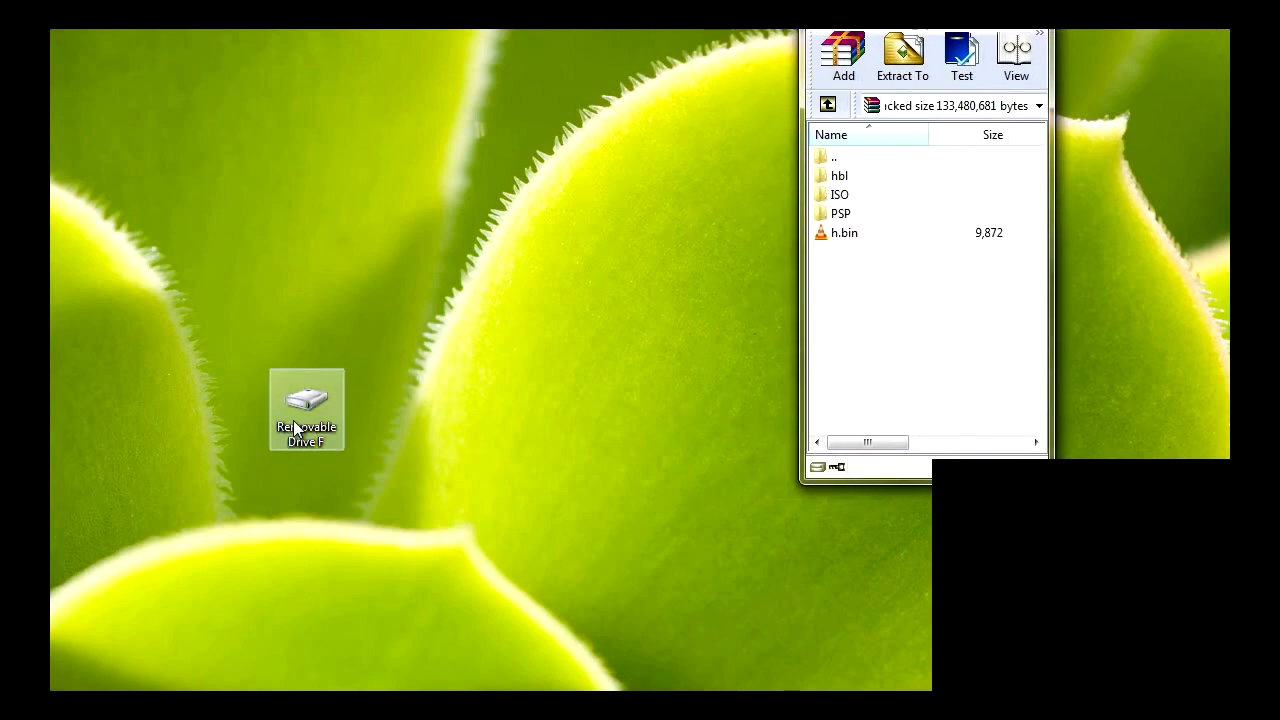
- Open Removable Drive F in an Explorer window beside the archive
double_click(306, 410)
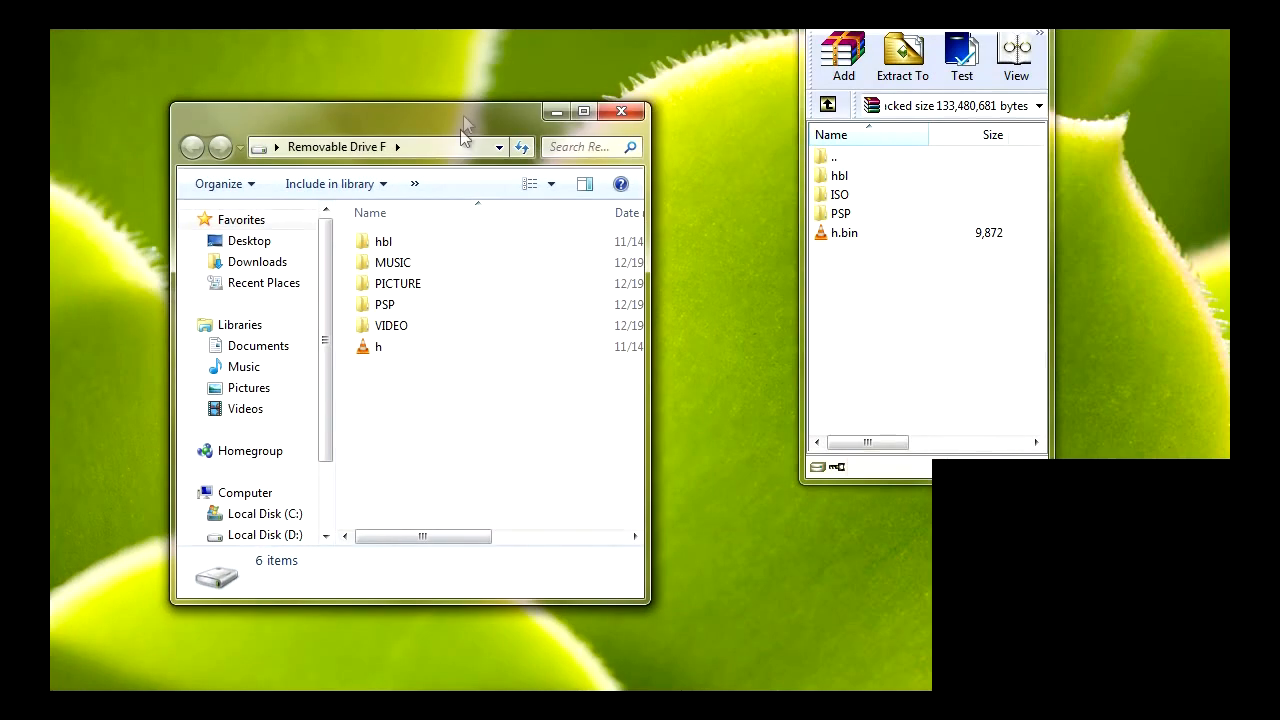
mouse_move(792, 296)
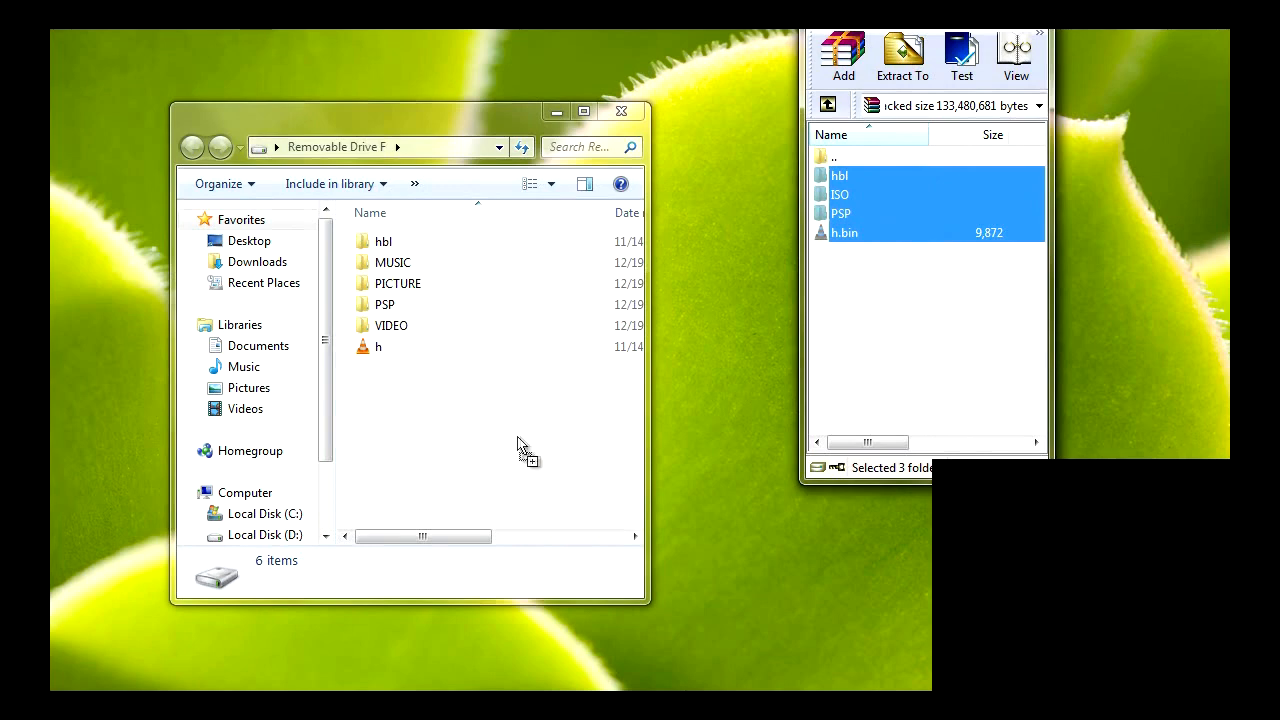
mouse_move(508, 446)
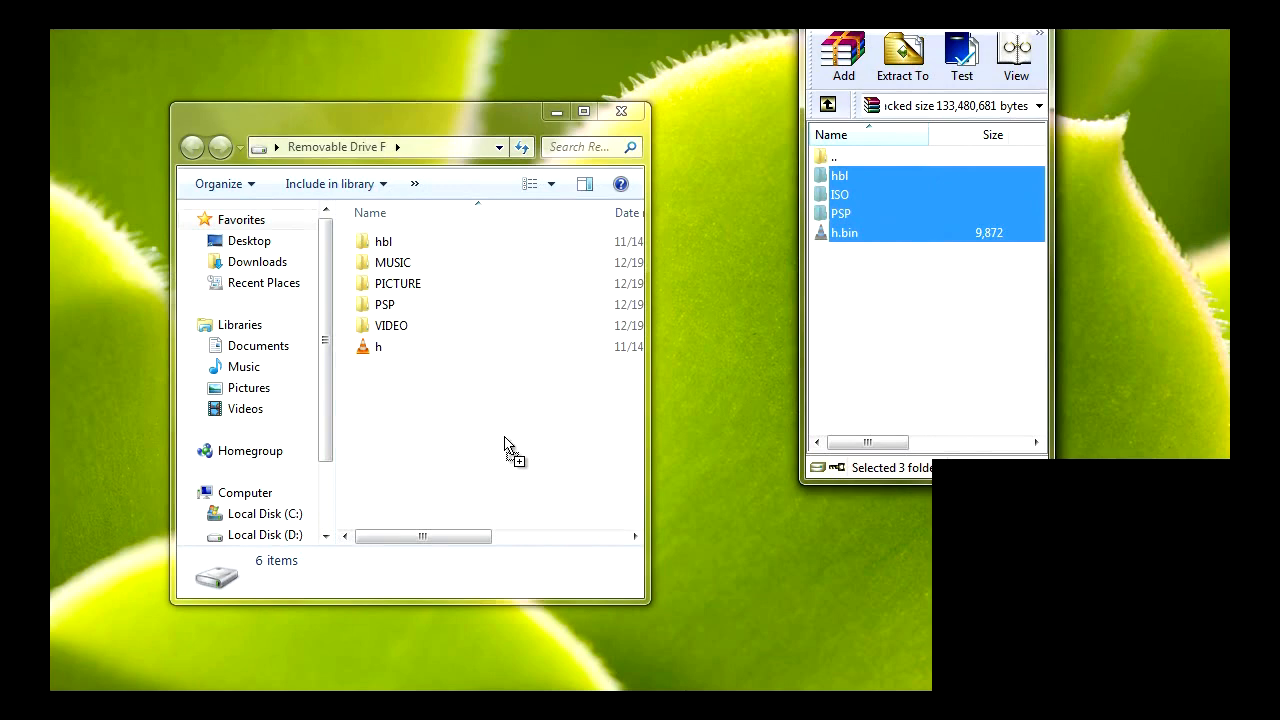